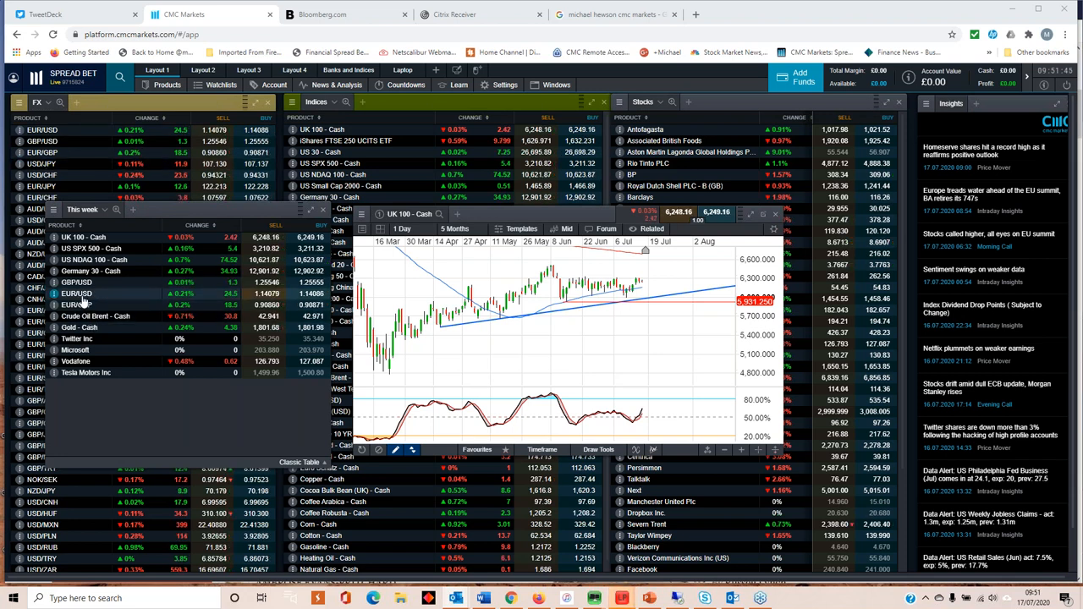
- Open the EUR/USD daily chart with SMA 50, SMA 200 and Stoch (10,6,3)
click(77, 293)
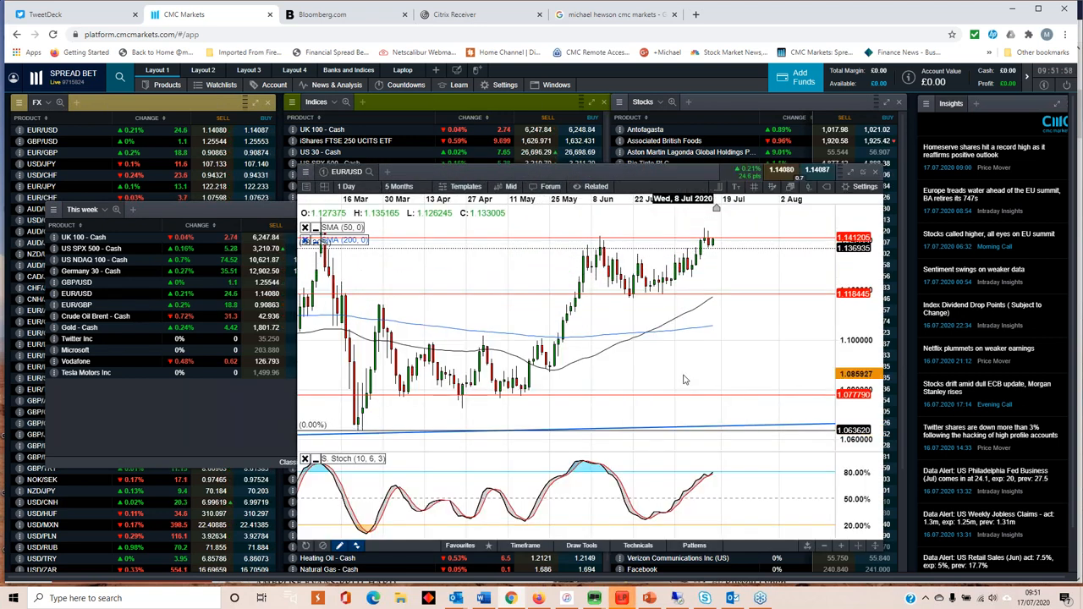
- Change the EUR/USD chart period from 5 Months to 7 Months
click(399, 186)
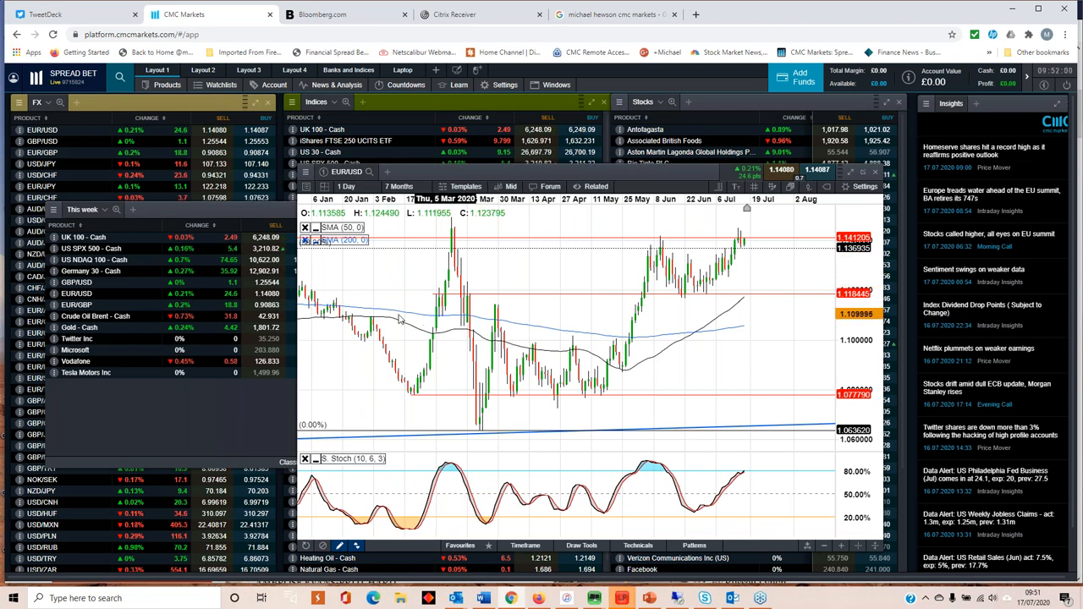
mouse_move(453, 251)
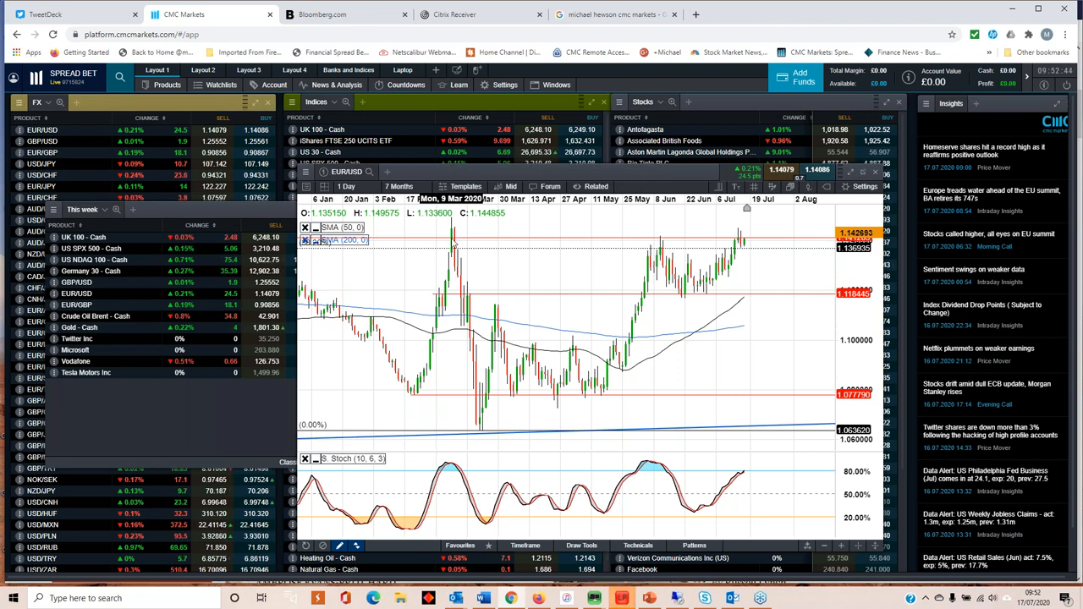
mouse_move(700, 272)
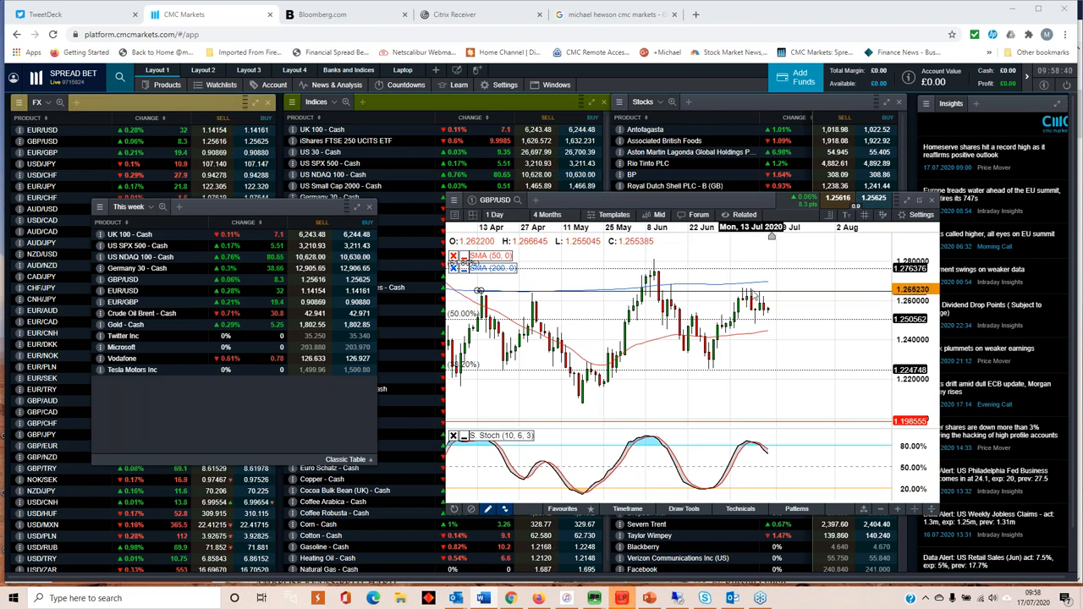
mouse_move(769, 304)
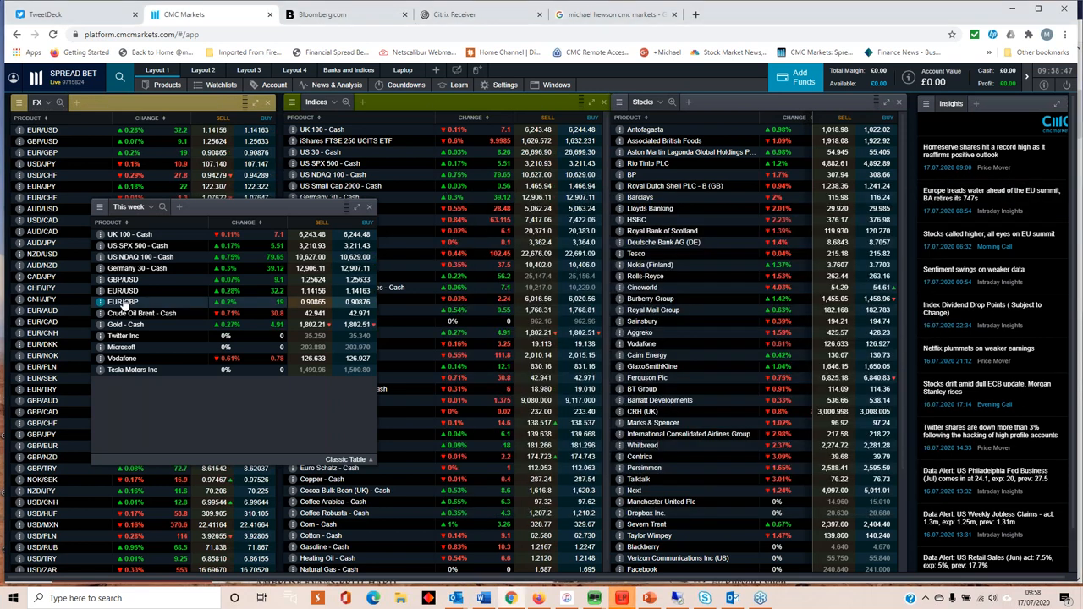
- Open the EUR/GBP daily chart from the This week watchlist
click(122, 302)
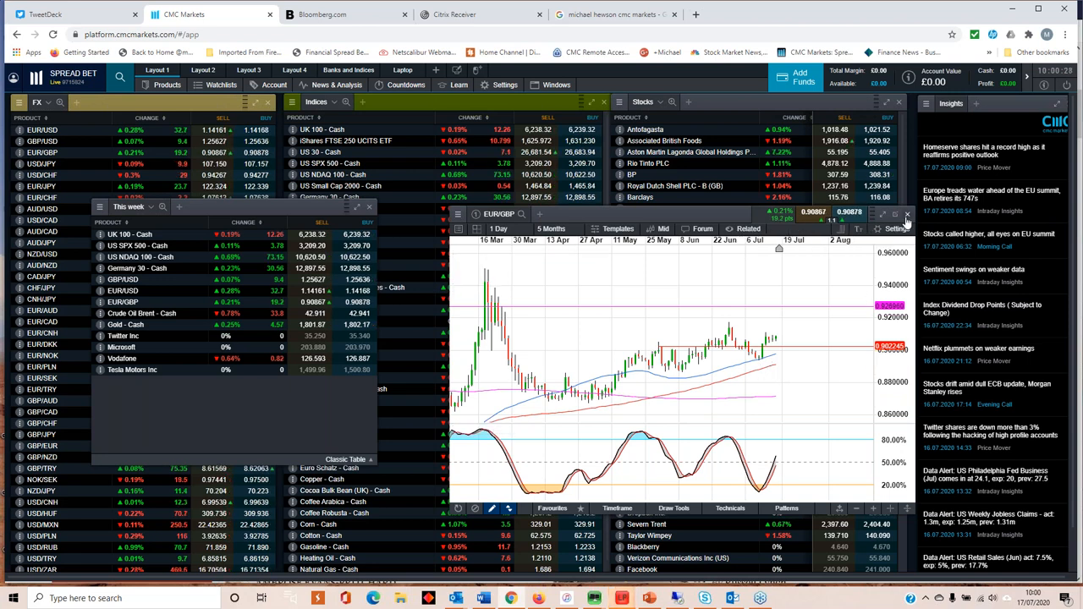
click(907, 213)
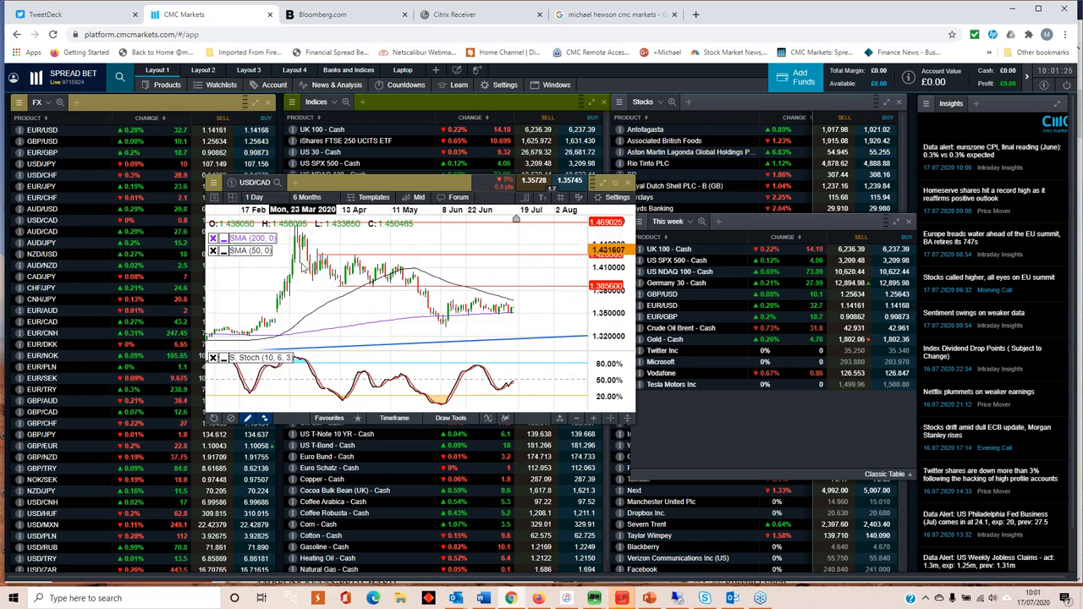
mouse_move(487, 317)
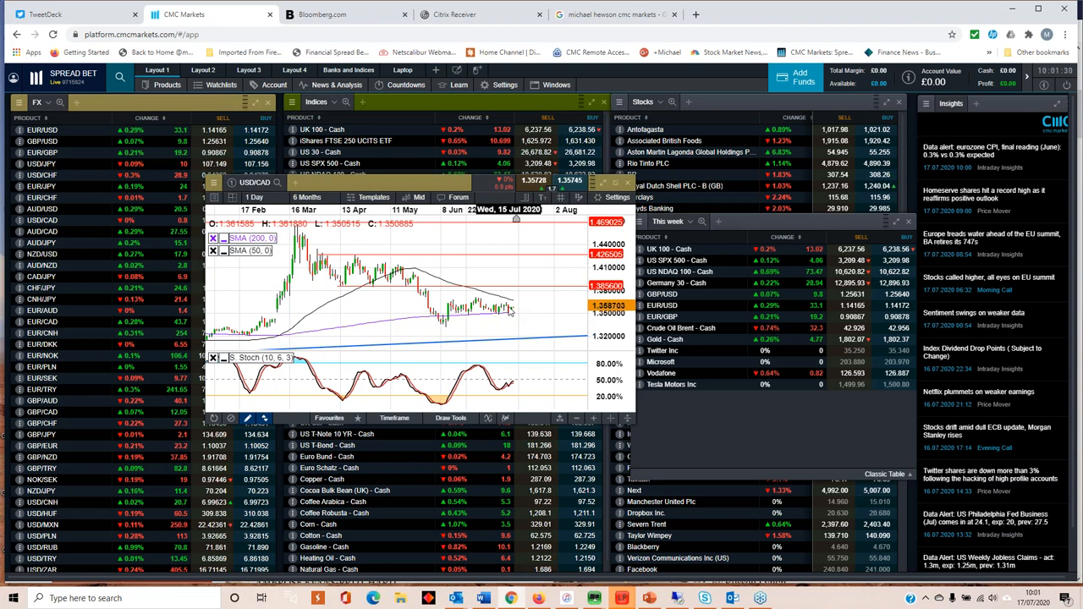
mouse_move(472, 333)
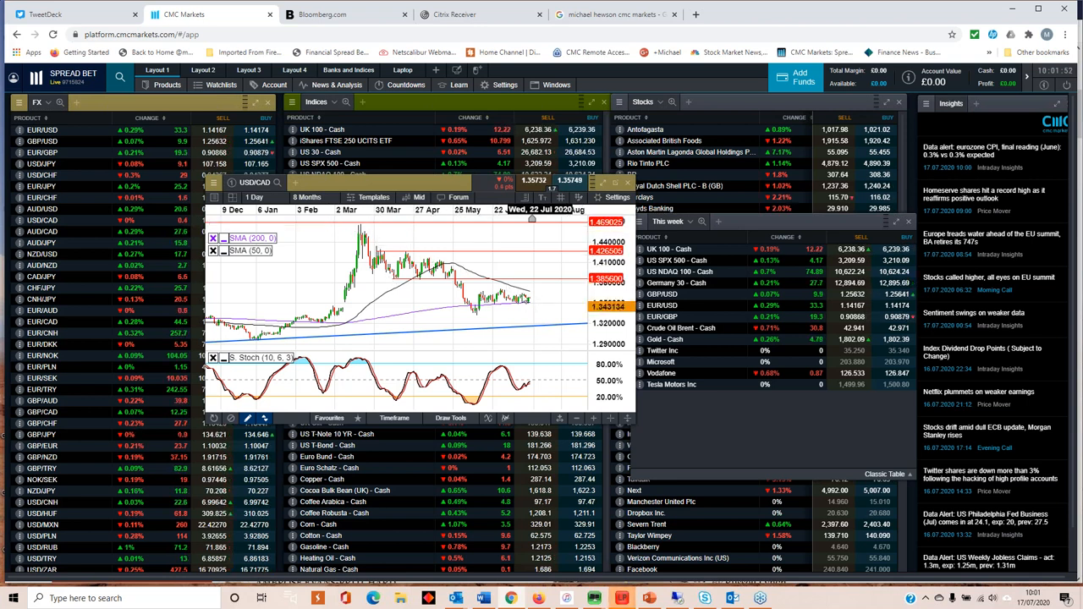
mouse_move(534, 306)
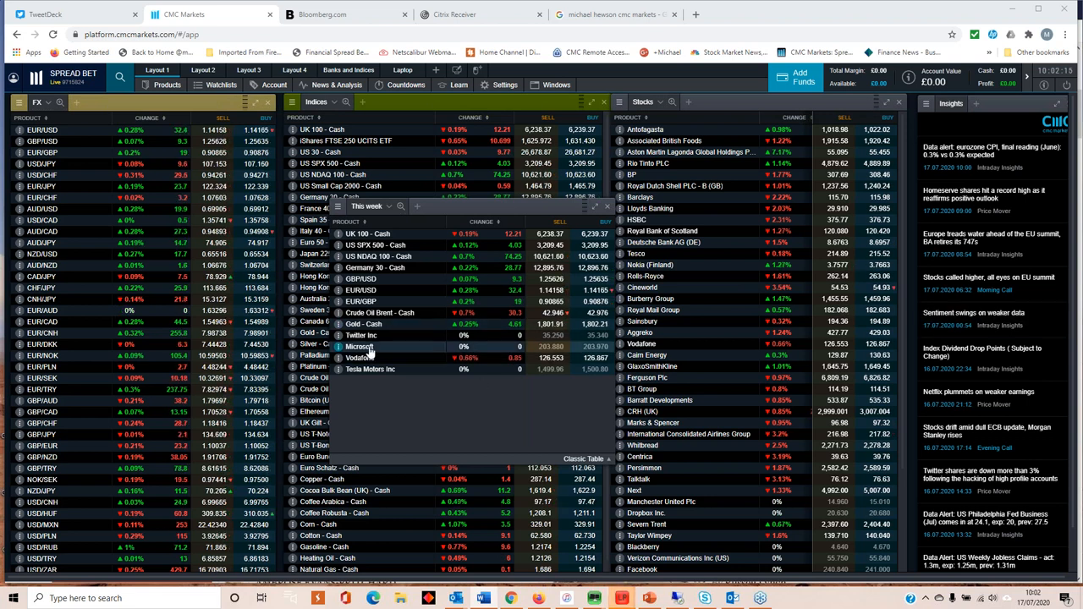
- Open the Vodafone chart and change its timeframe from 2 Years to 3 Years
click(360, 357)
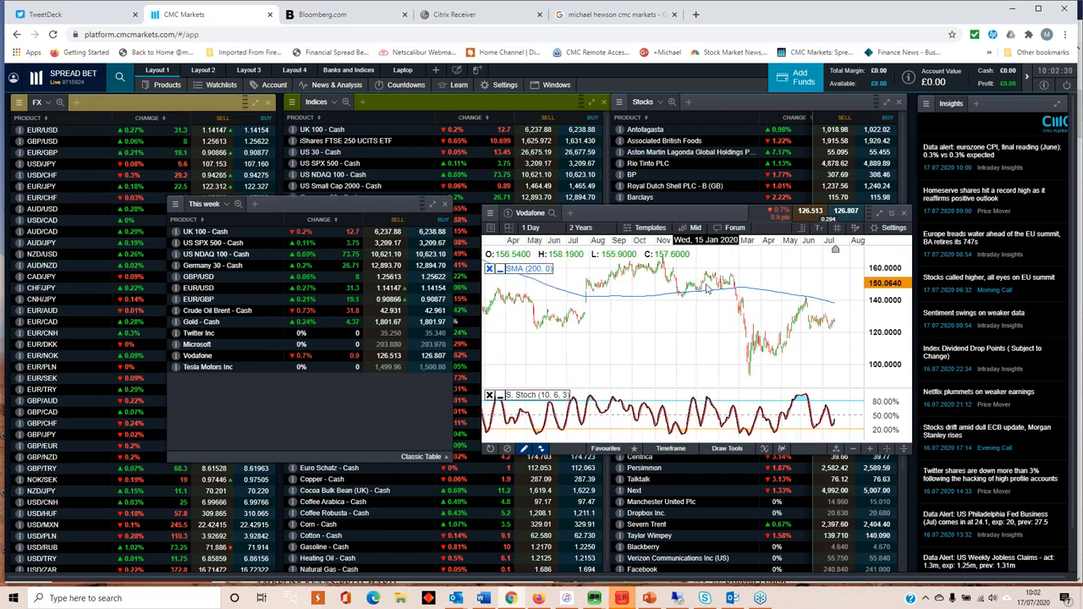
click(582, 227)
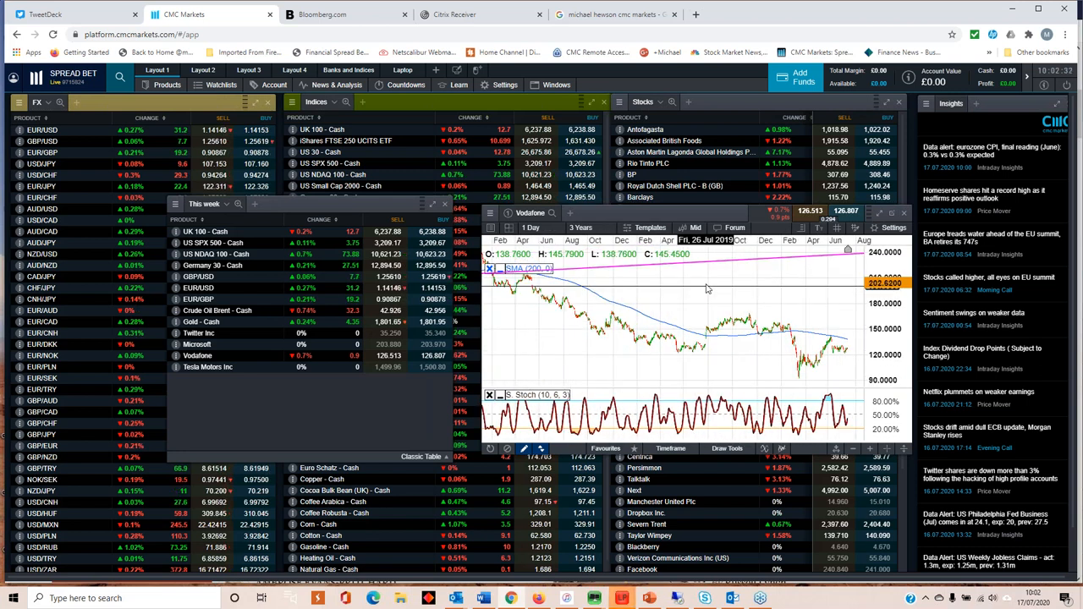
click(583, 228)
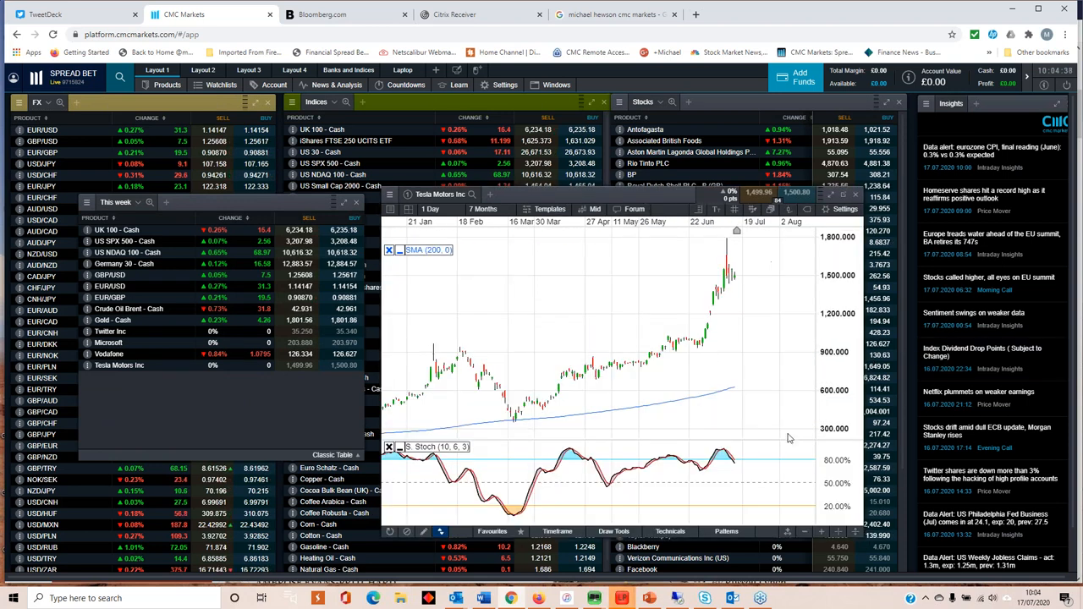
mouse_move(707, 355)
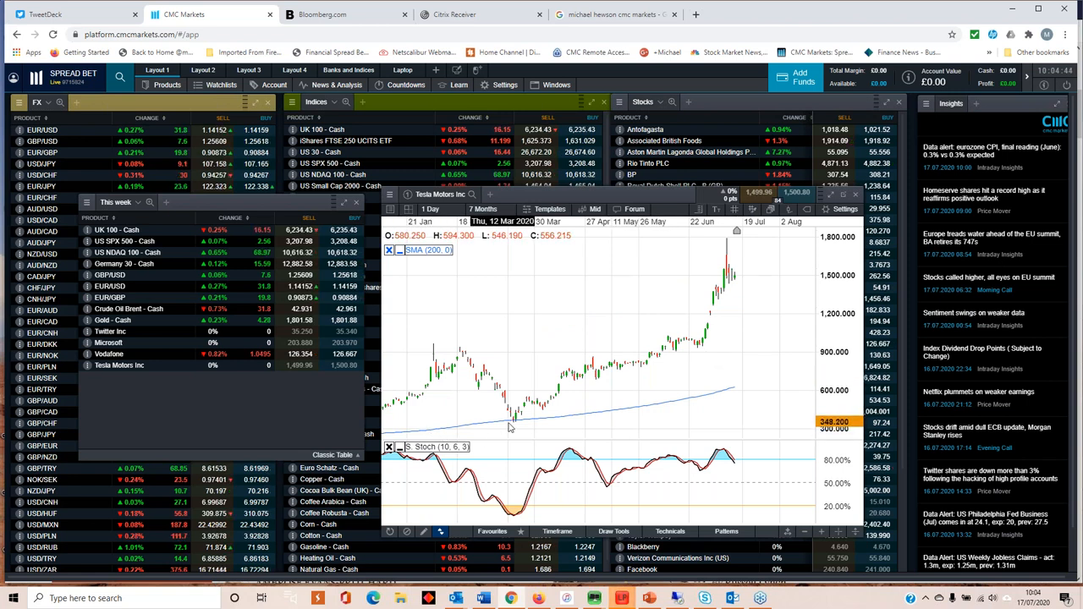
mouse_move(731, 303)
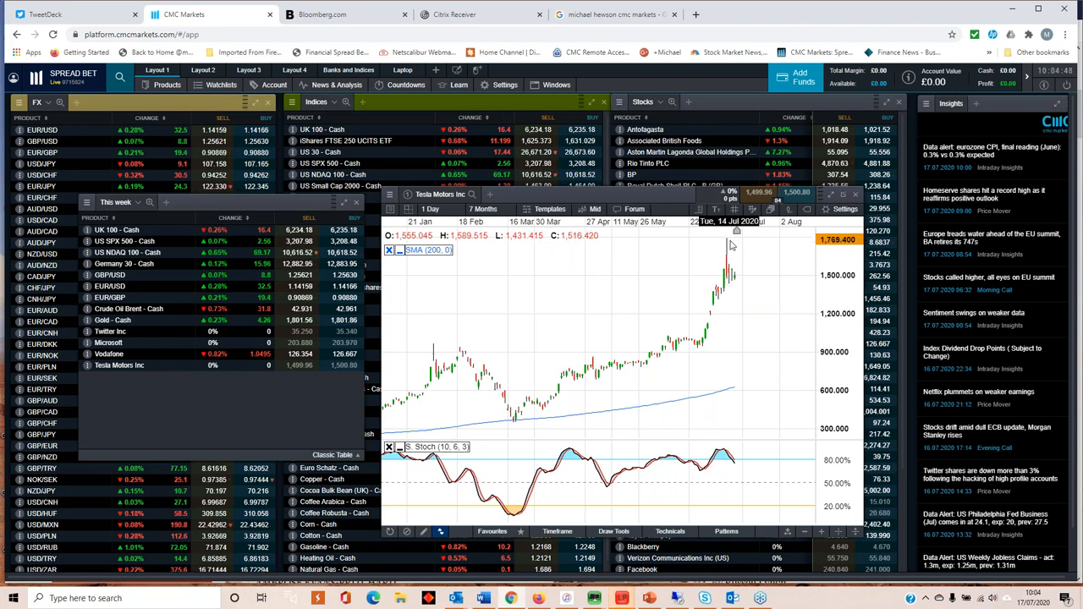
mouse_move(729, 250)
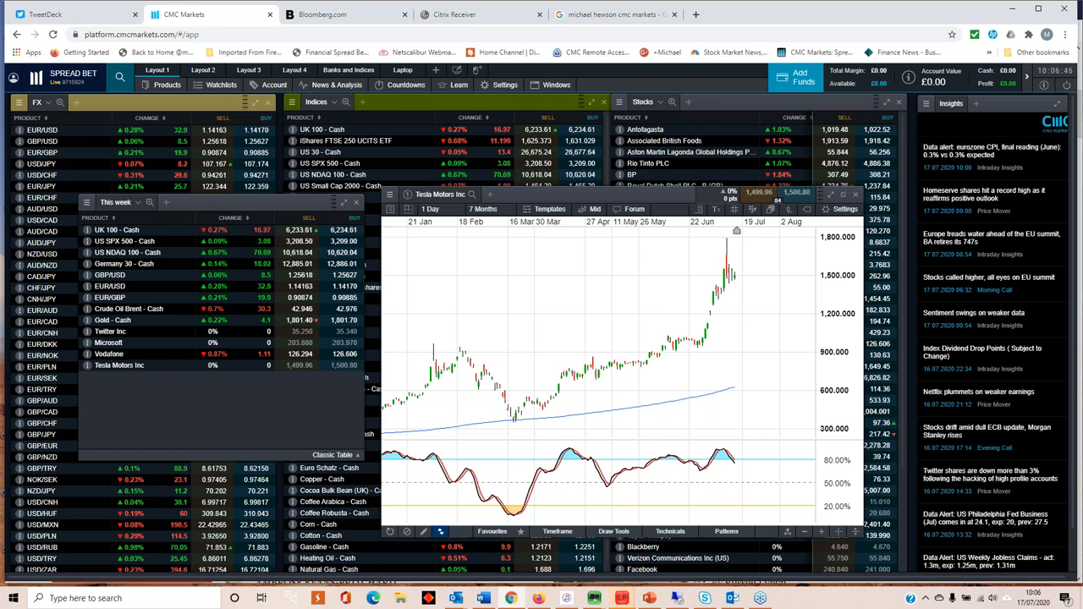
mouse_move(725, 285)
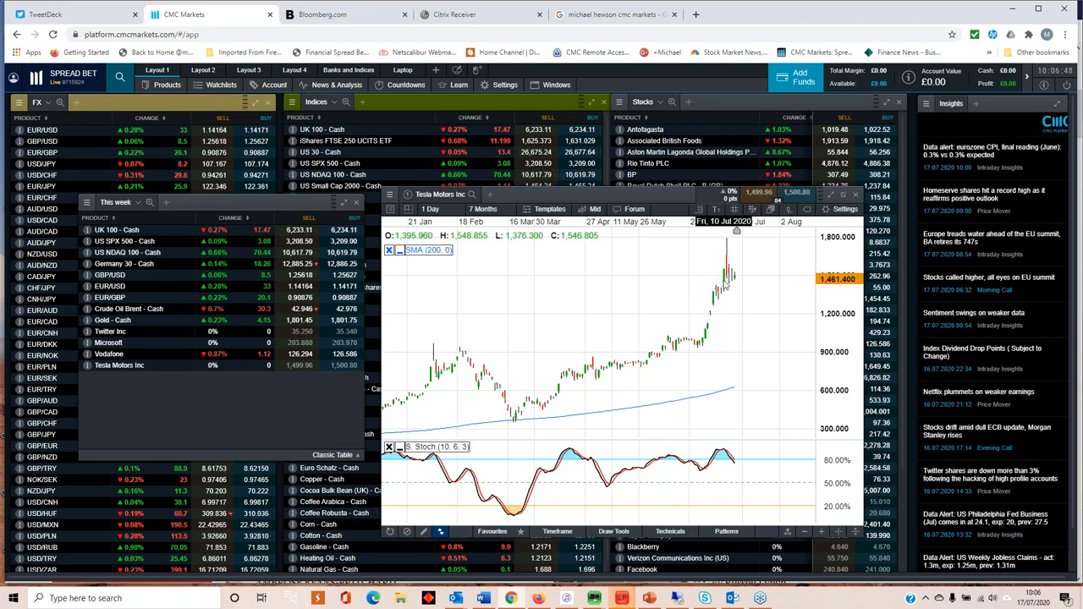
mouse_move(733, 290)
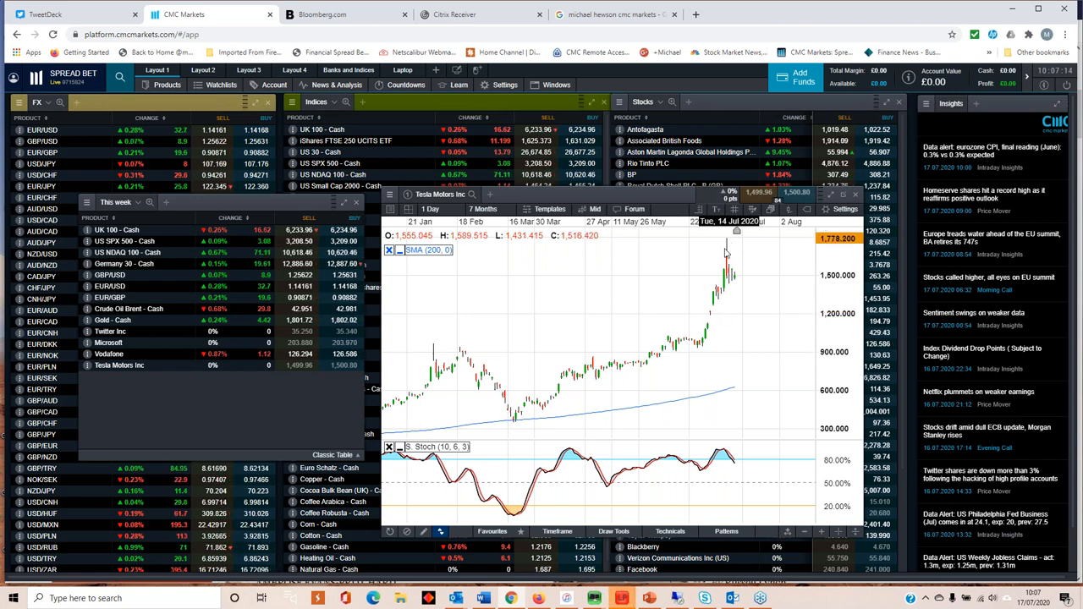
mouse_move(711, 317)
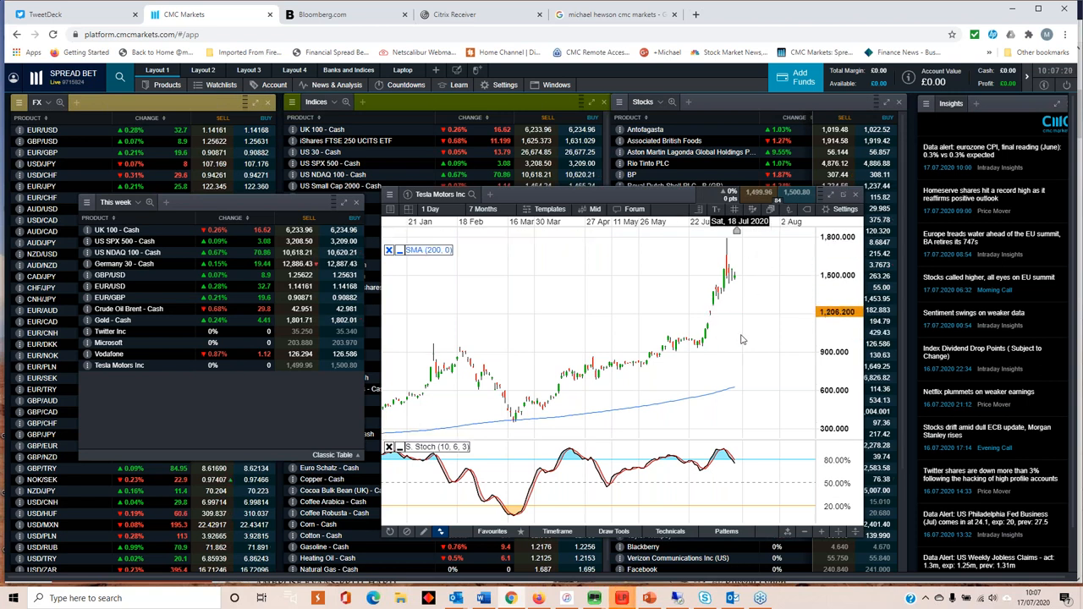
mouse_move(734, 300)
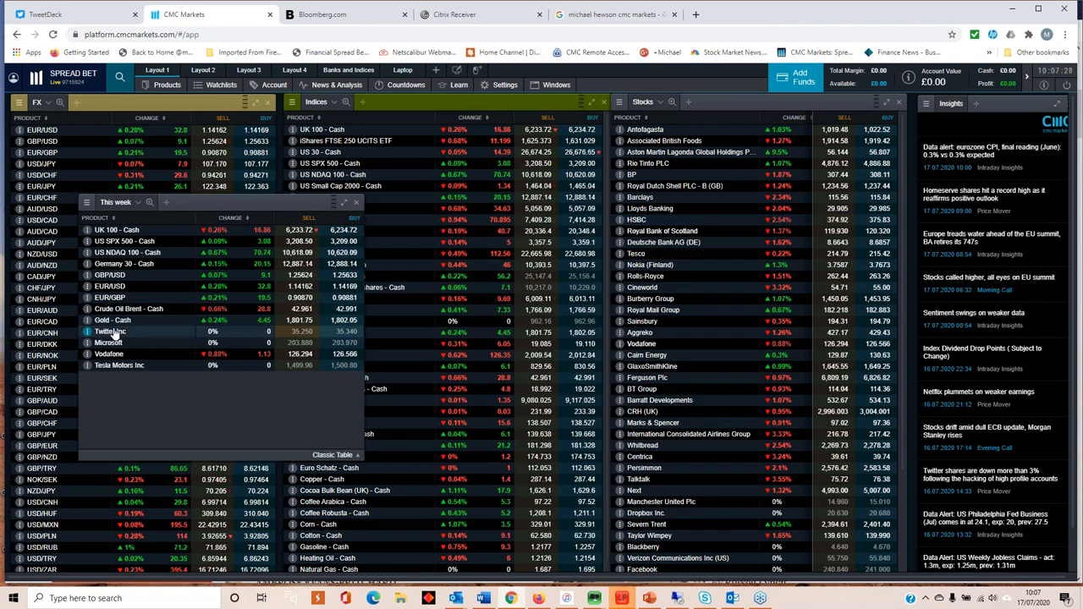
click(109, 332)
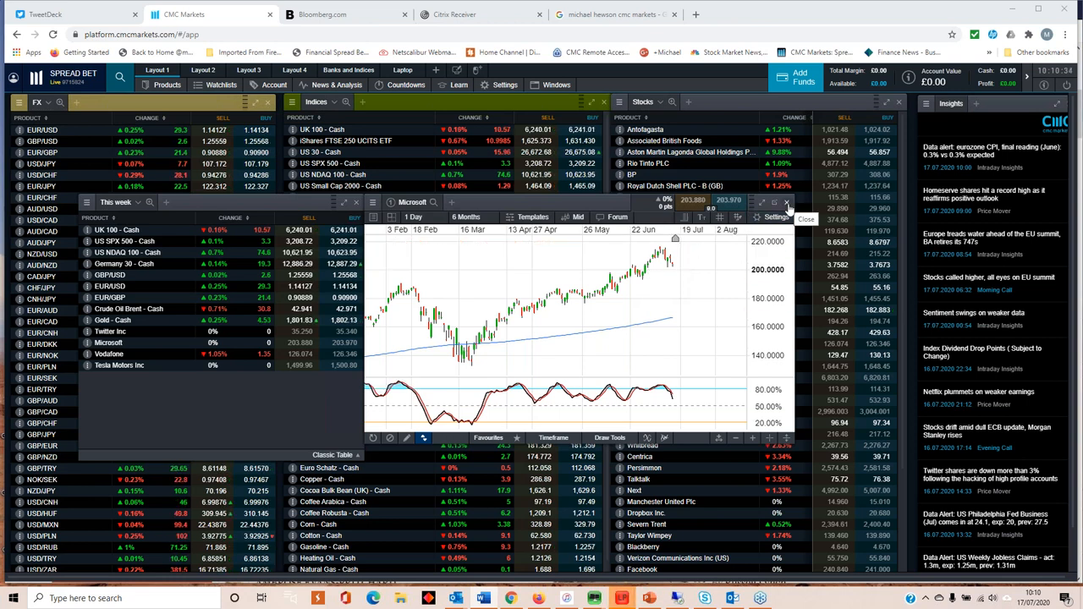
- Close the Microsoft chart window with its top-right X button
click(806, 219)
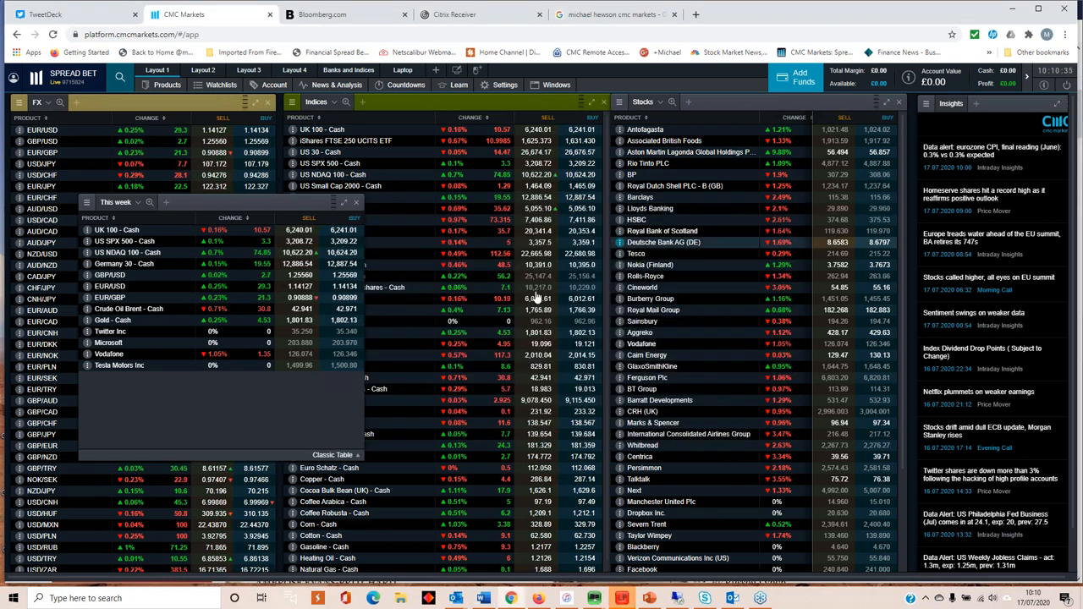
click(113, 320)
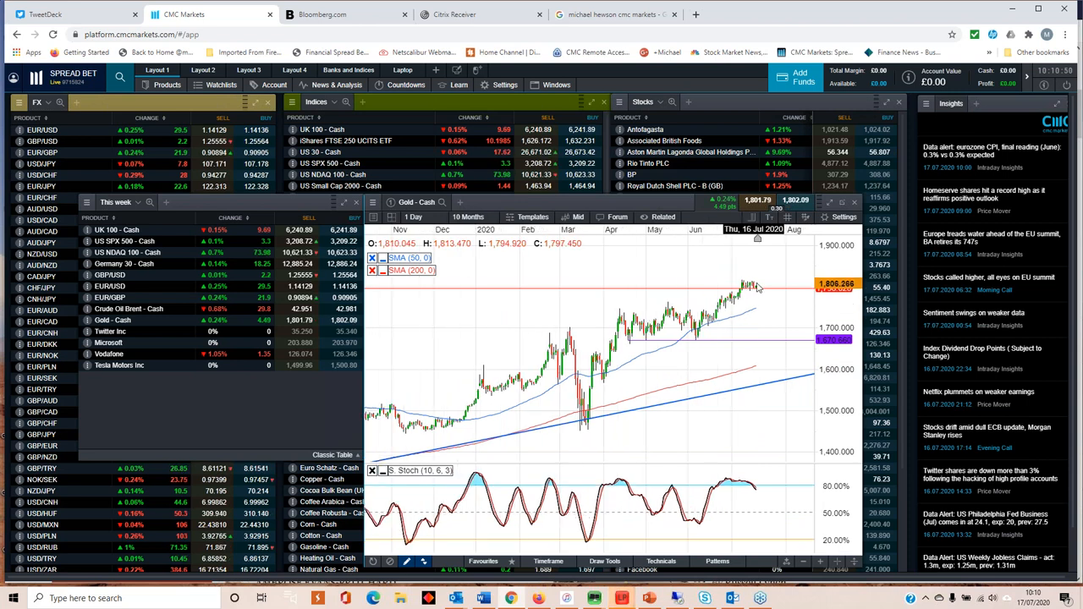
mouse_move(750, 306)
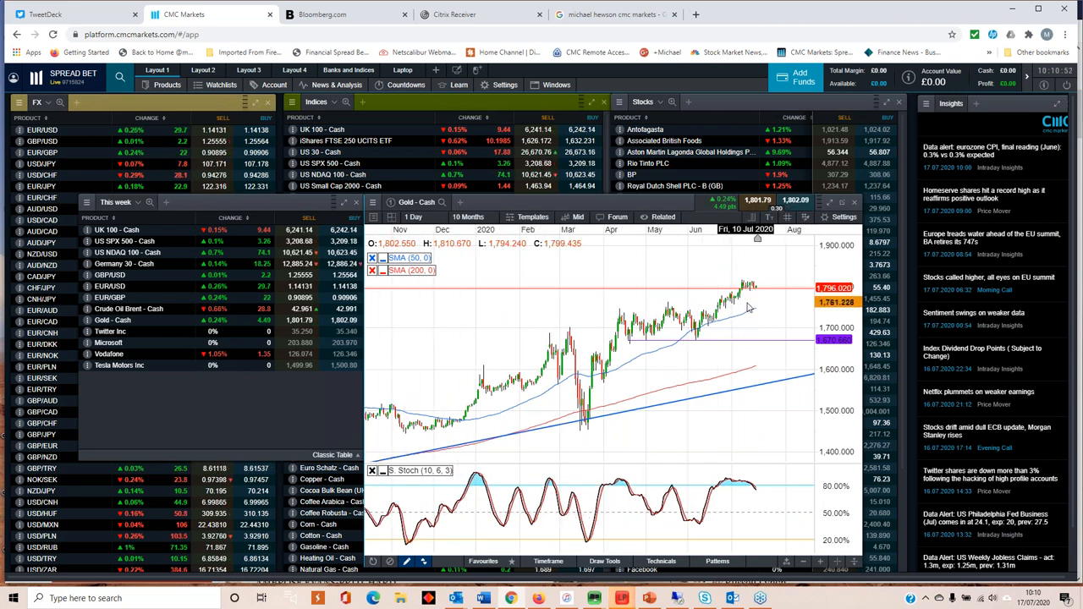
click(467, 217)
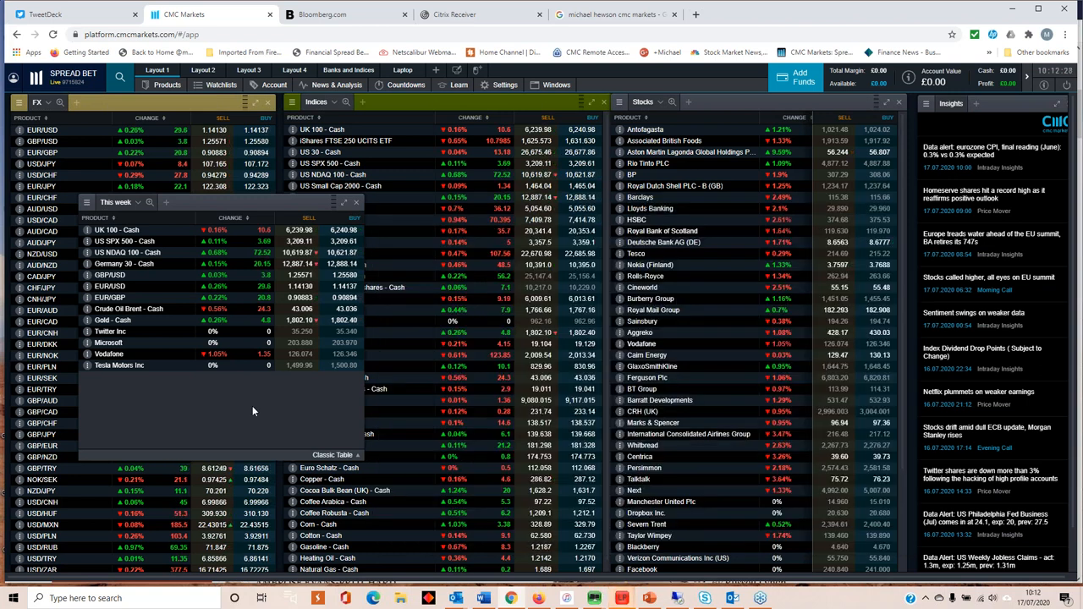
click(129, 308)
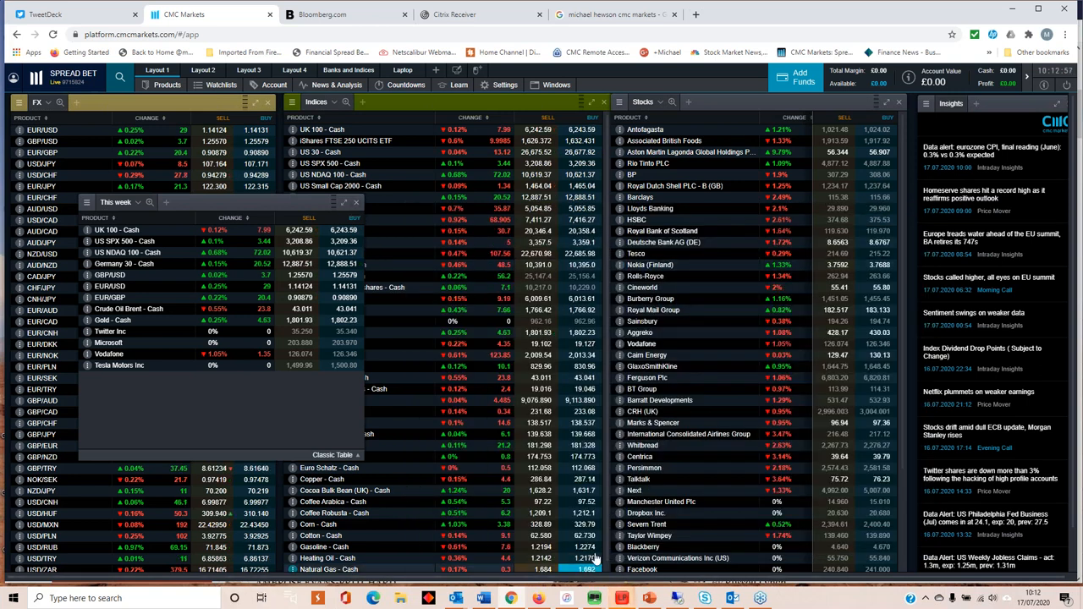
- Switch to the Weekly Update slides in PowerPoint, showing the disclaimer slide
click(648, 598)
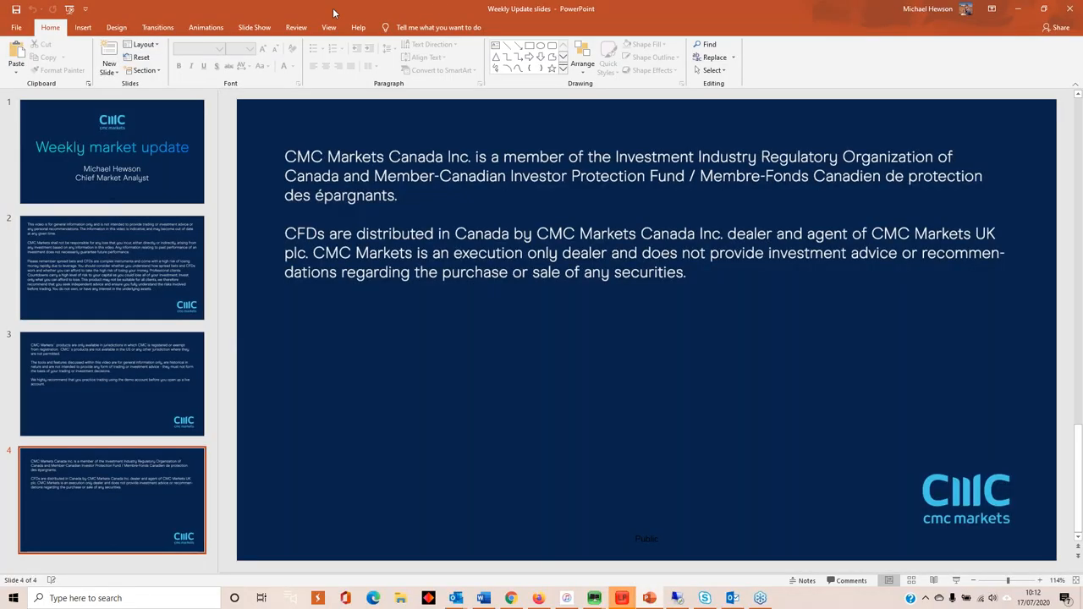